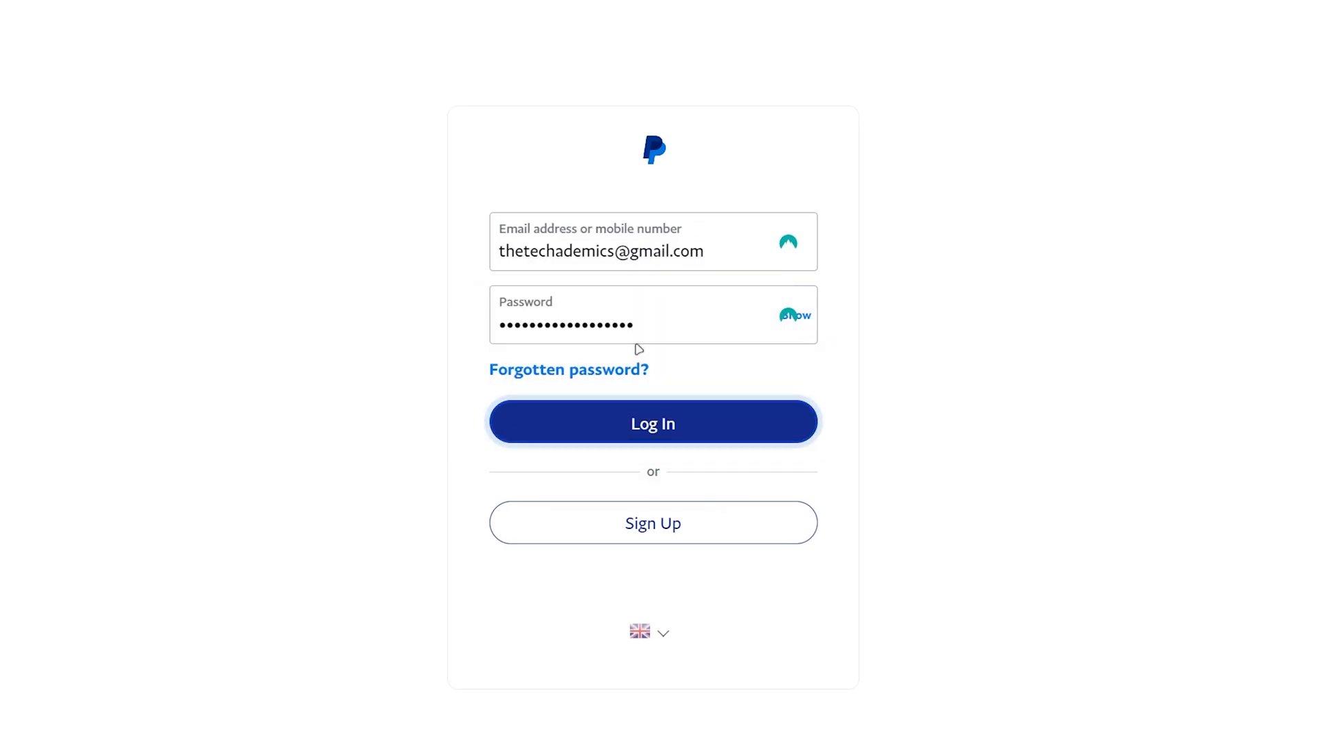
Sign in to PayPal with the filled-in email and password.
{"action": "left_click", "coordinate": [653, 423]}
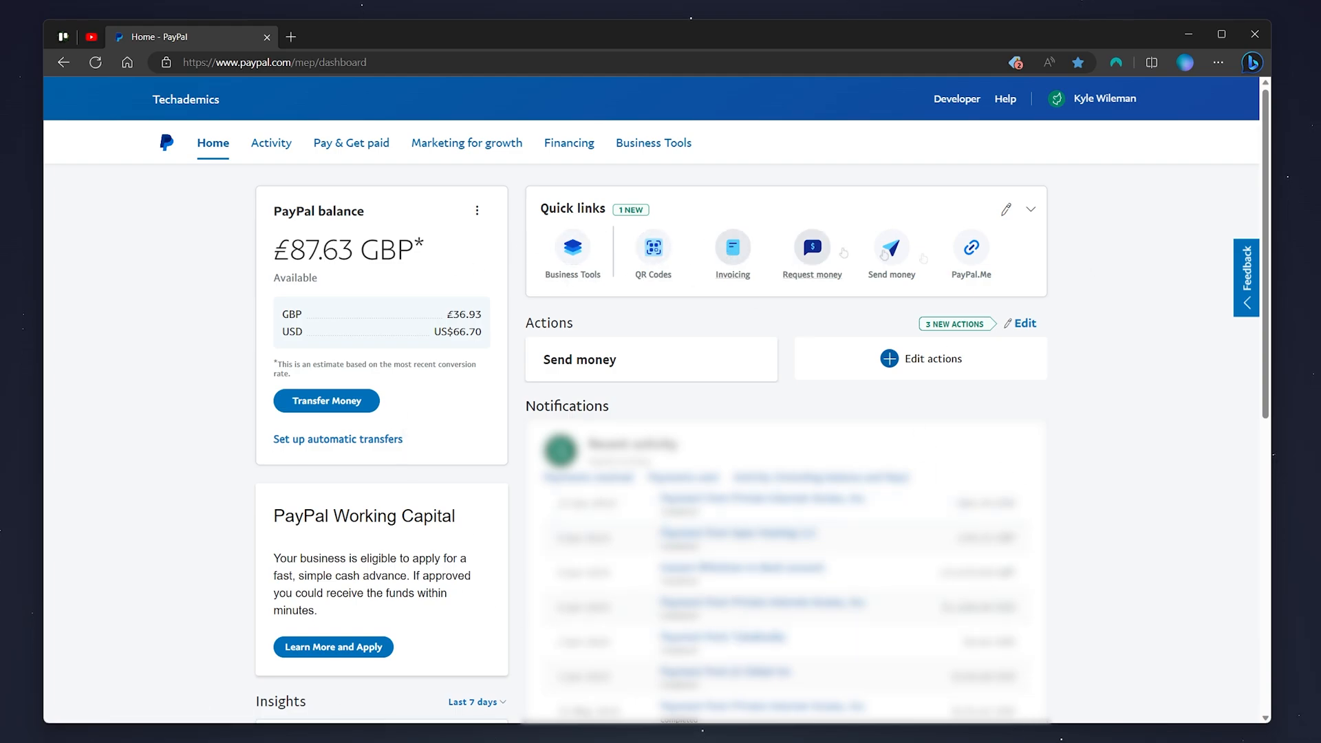
{"action": "mouse_move", "coordinate": [1178, 313]}
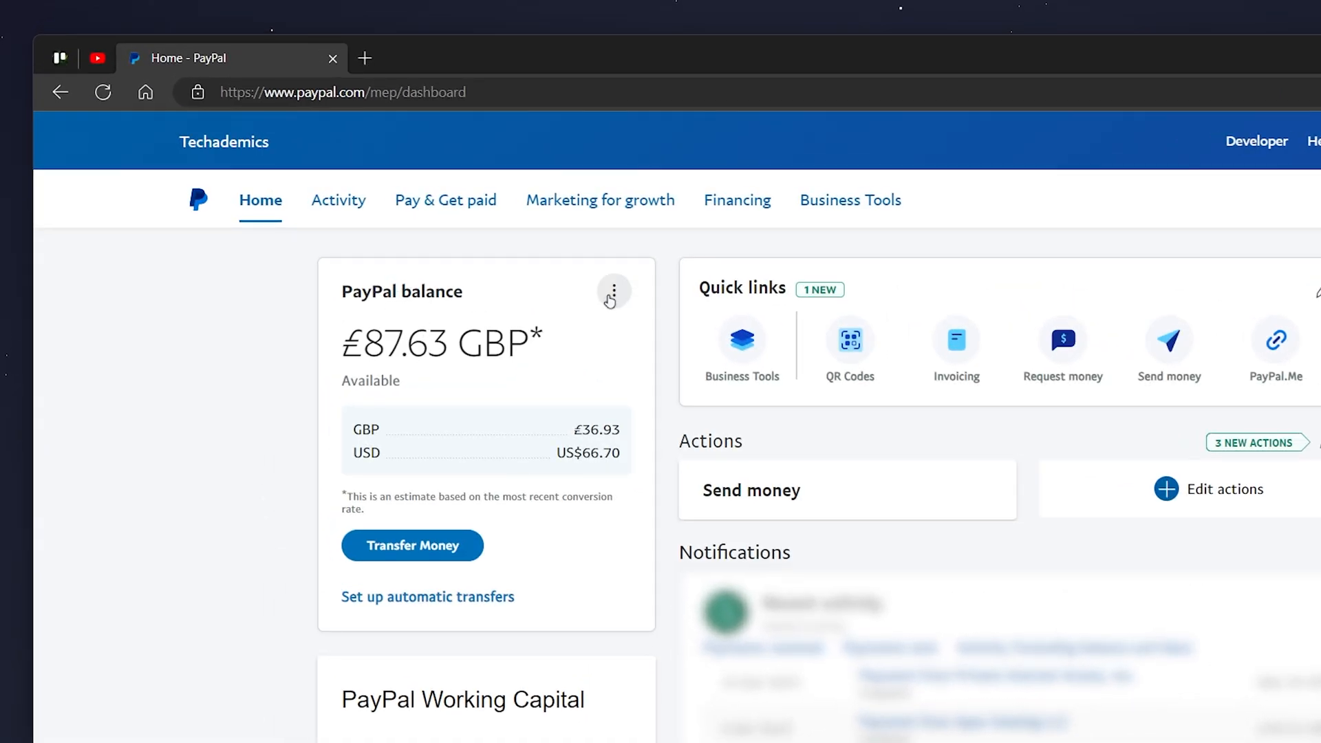
Go to the Money page from the PayPal balance card's menu.
{"action": "left_click", "coordinate": [612, 290]}
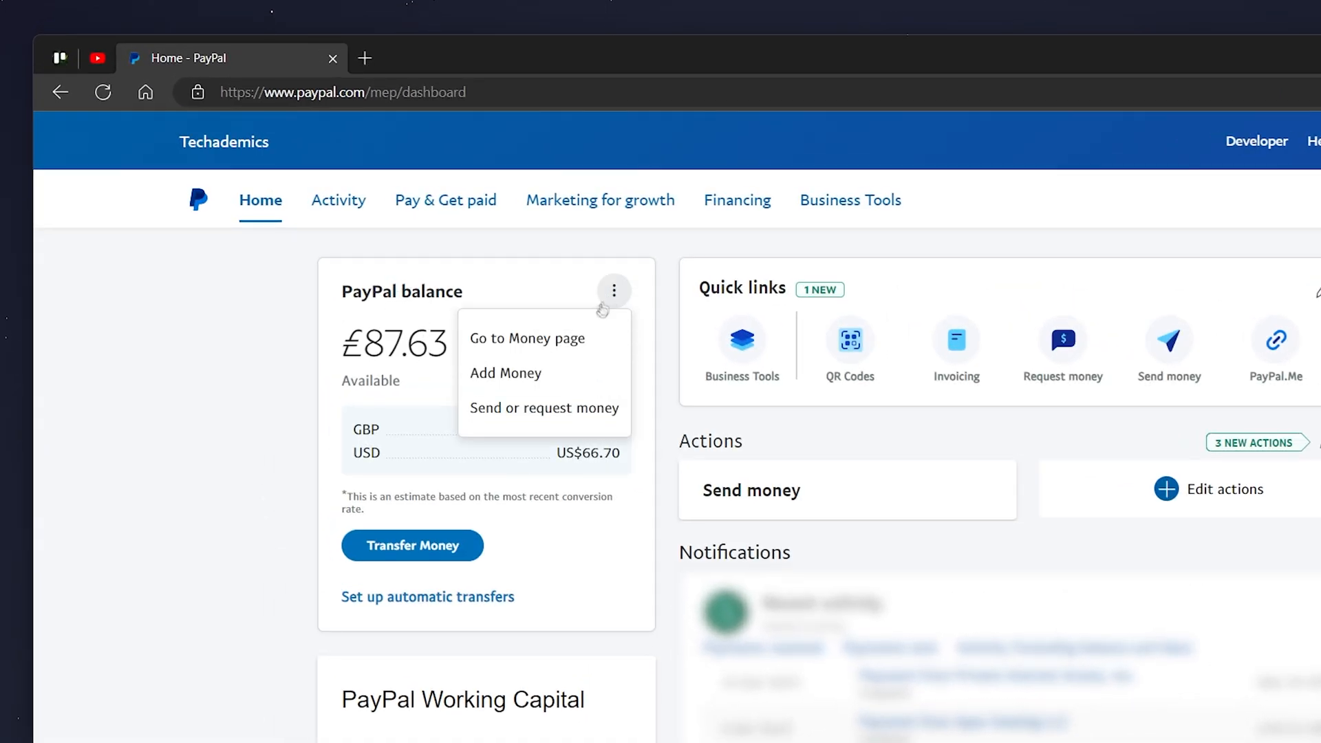
{"action": "left_click", "coordinate": [527, 338]}
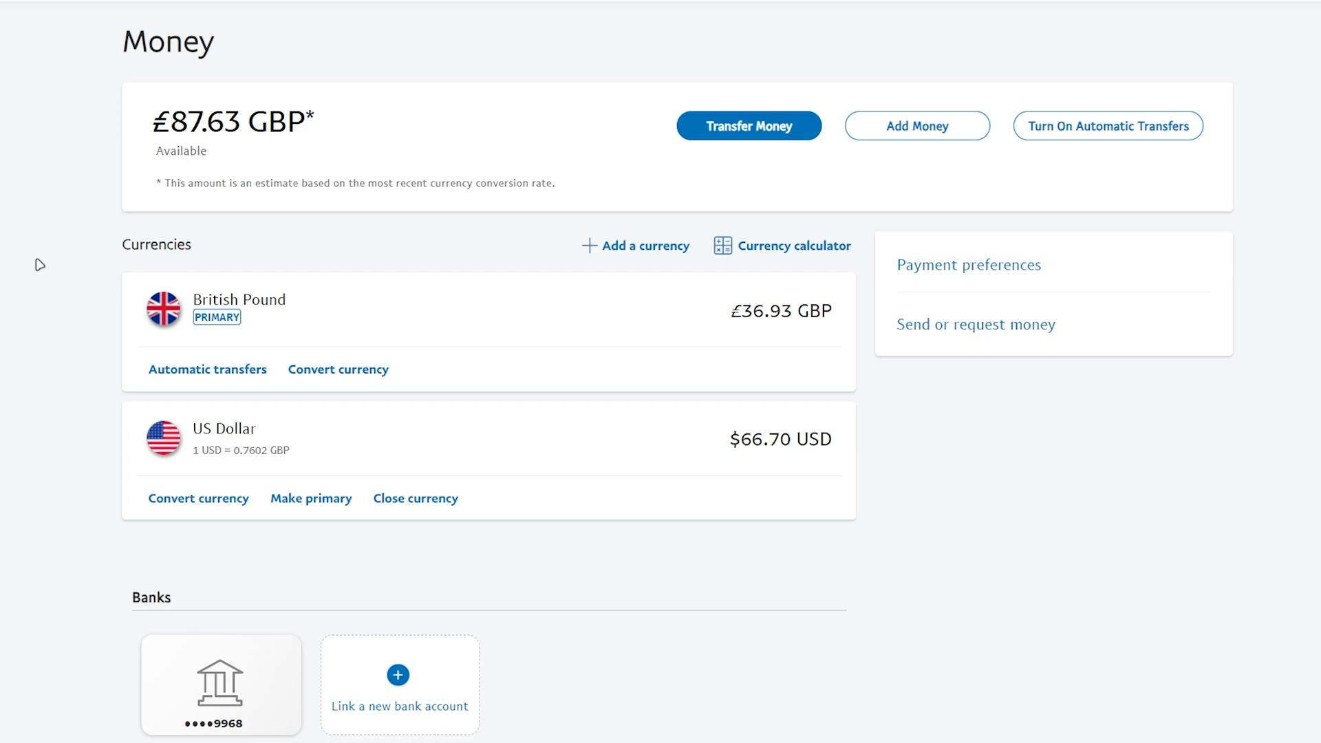
{"action": "mouse_move", "coordinate": [644, 245]}
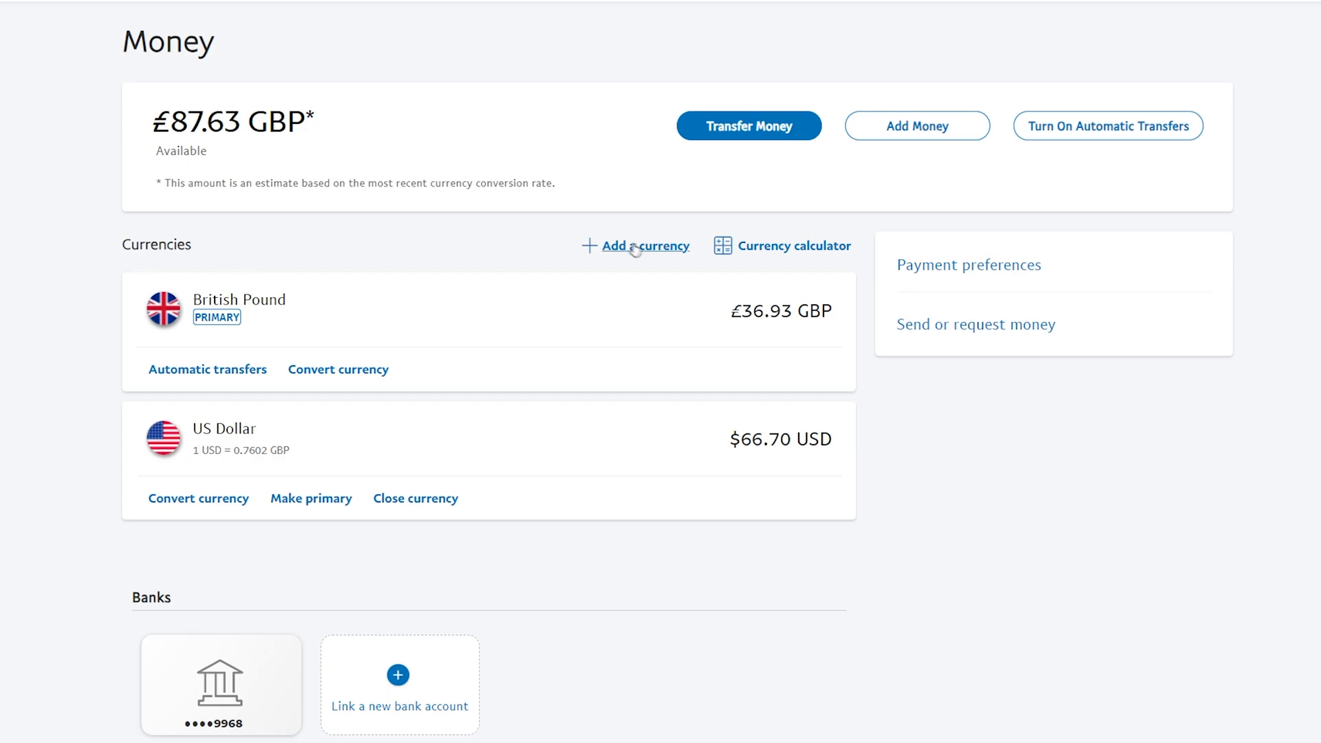
Add Australian Dollar as a currency balance and make it the primary currency.
{"action": "left_click", "coordinate": [647, 245]}
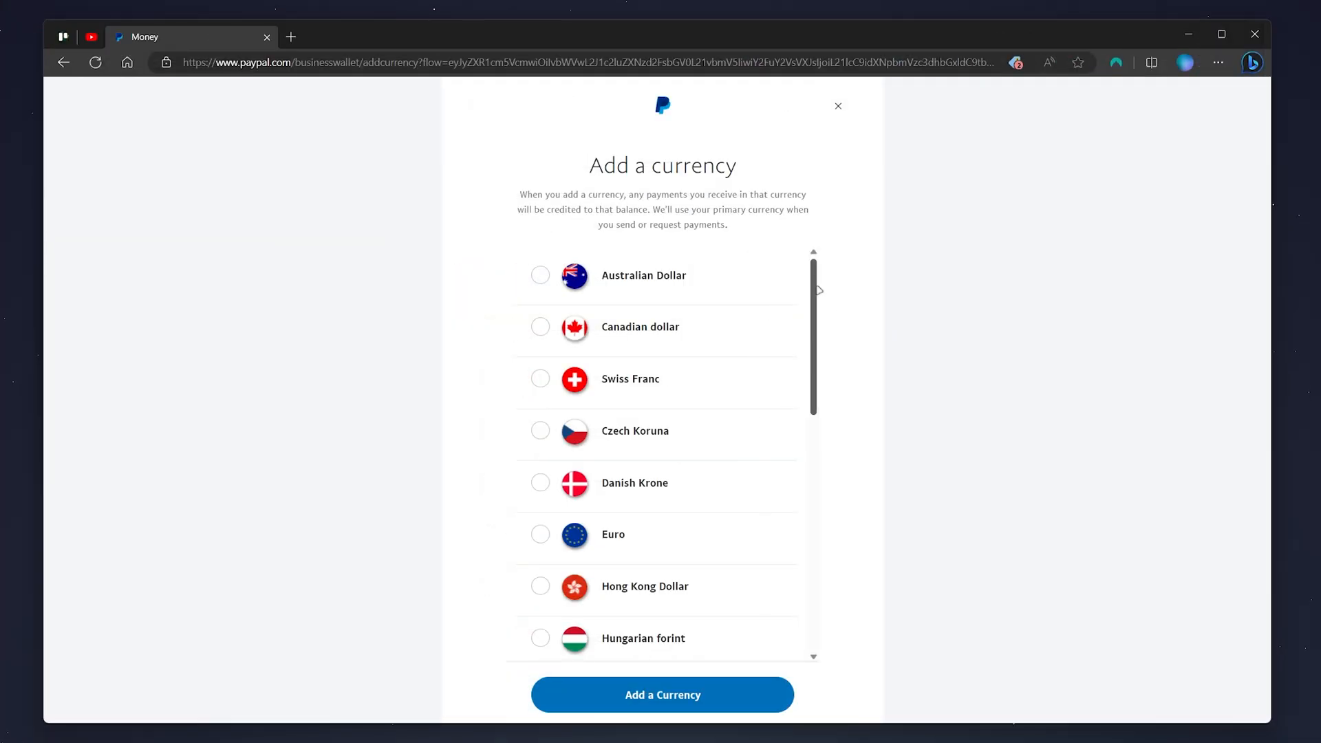
{"action": "scroll", "scroll_direction": "down", "scroll_amount": 3}
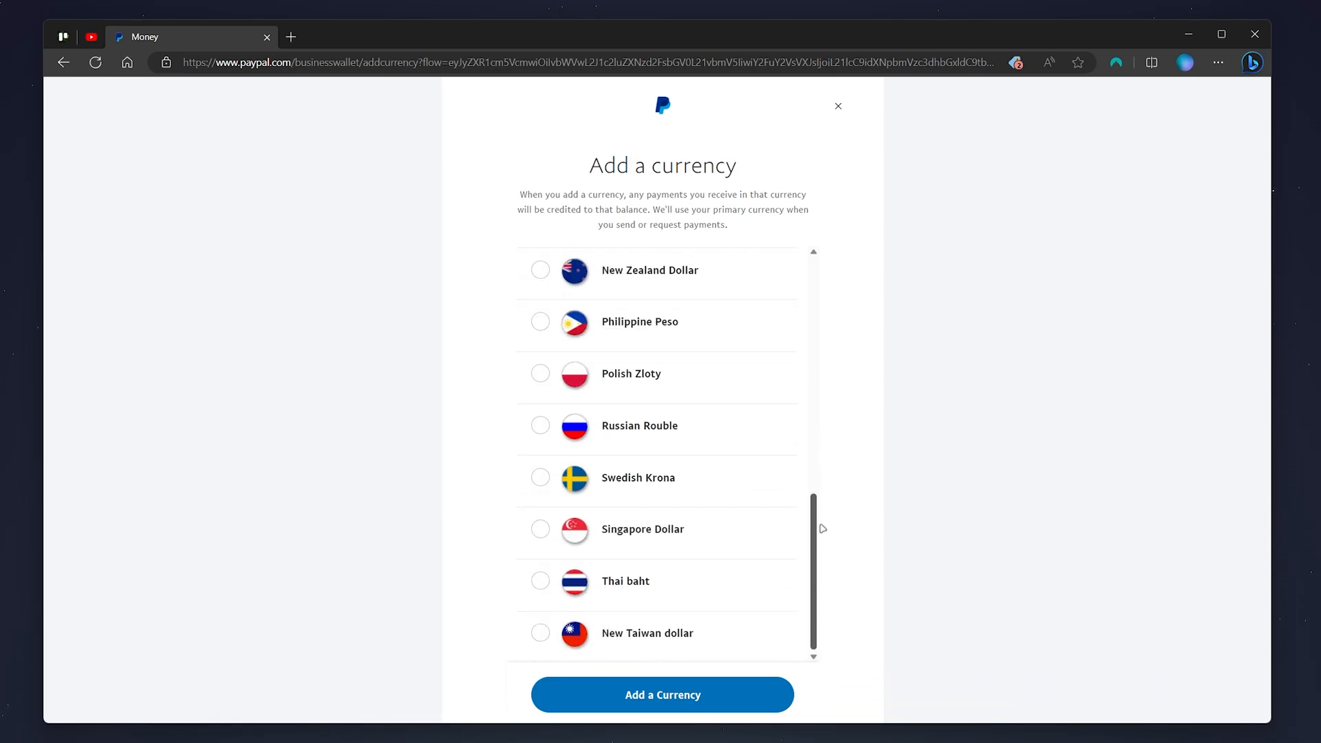
{"action": "scroll", "scroll_direction": "up", "scroll_amount": 3}
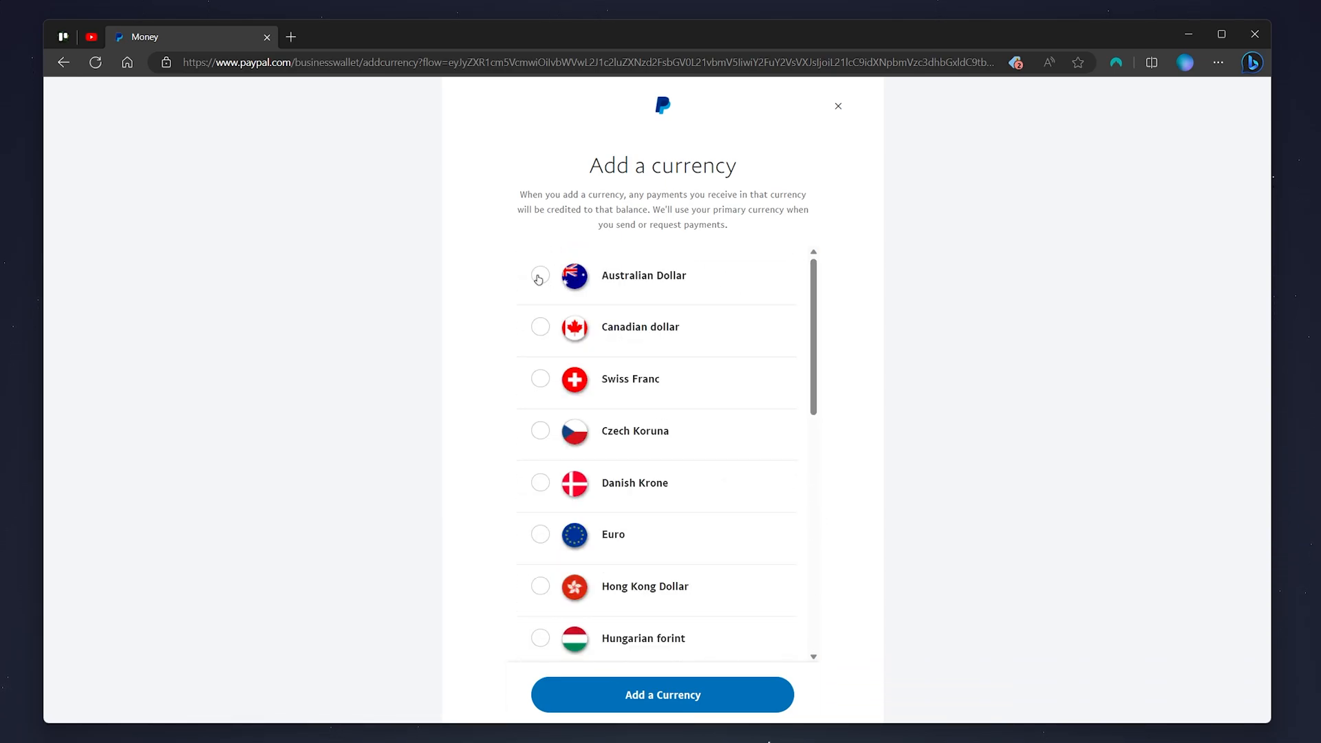
{"action": "left_click", "coordinate": [539, 275]}
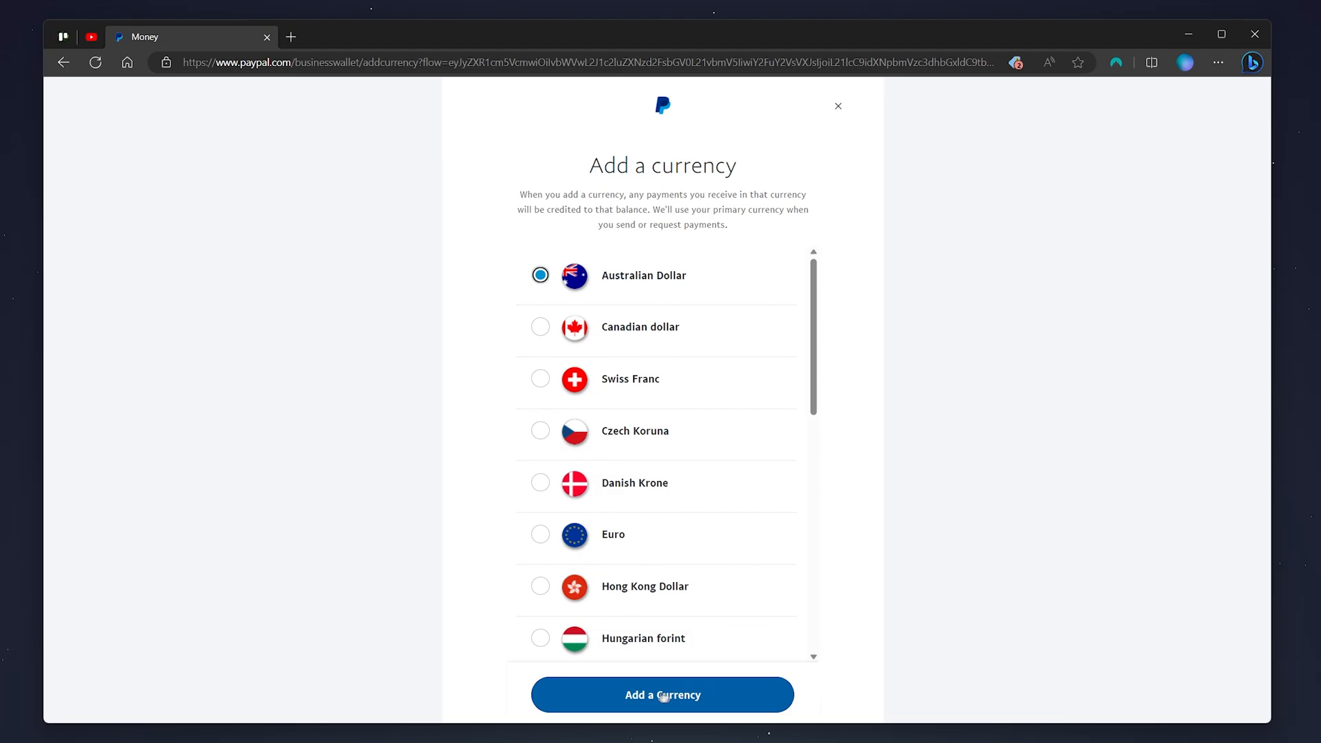
{"action": "left_click", "coordinate": [662, 694]}
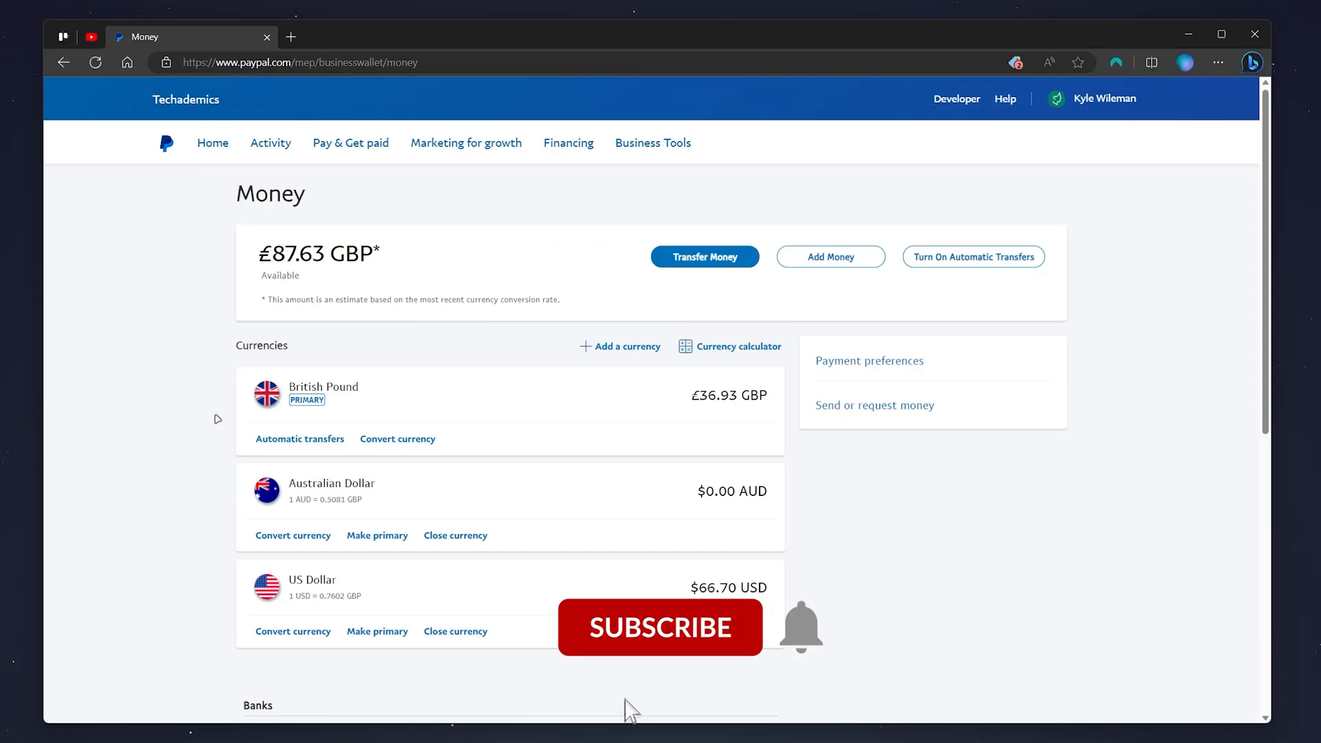
{"action": "left_click", "coordinate": [660, 628]}
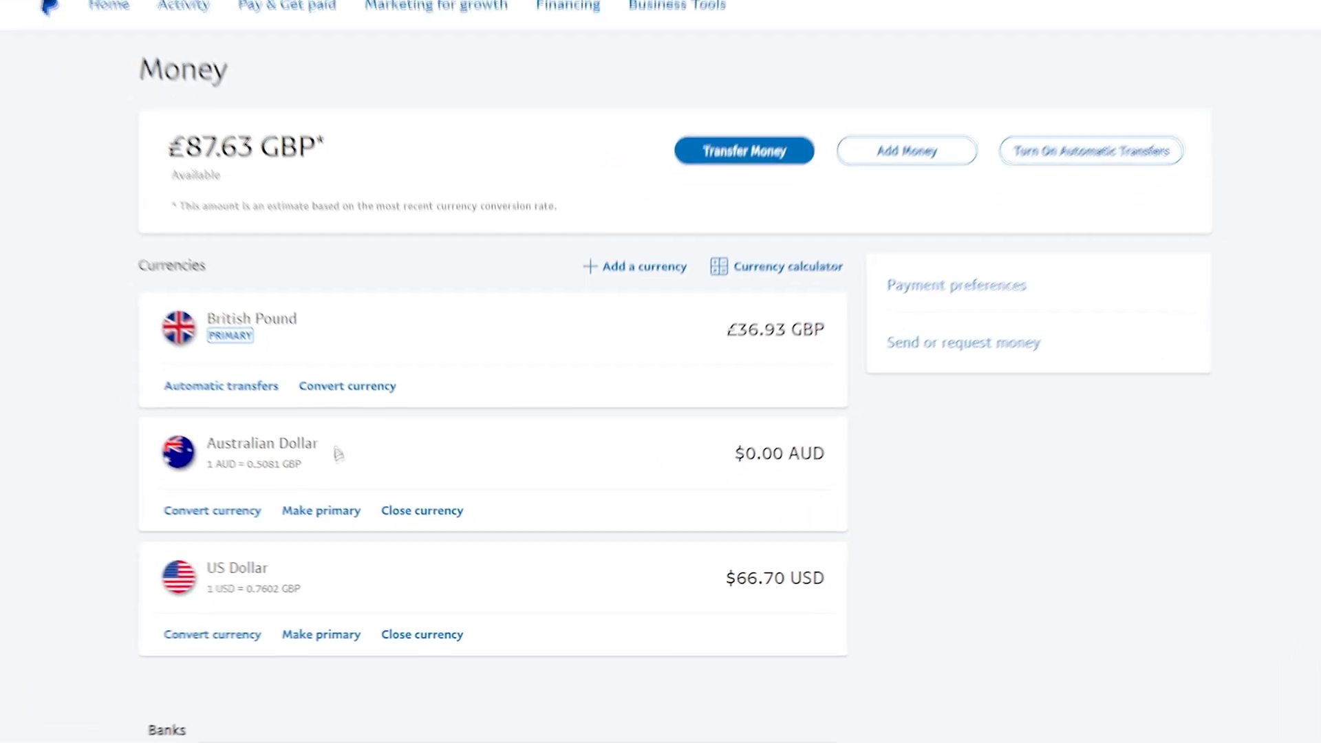
{"action": "left_click", "coordinate": [321, 509]}
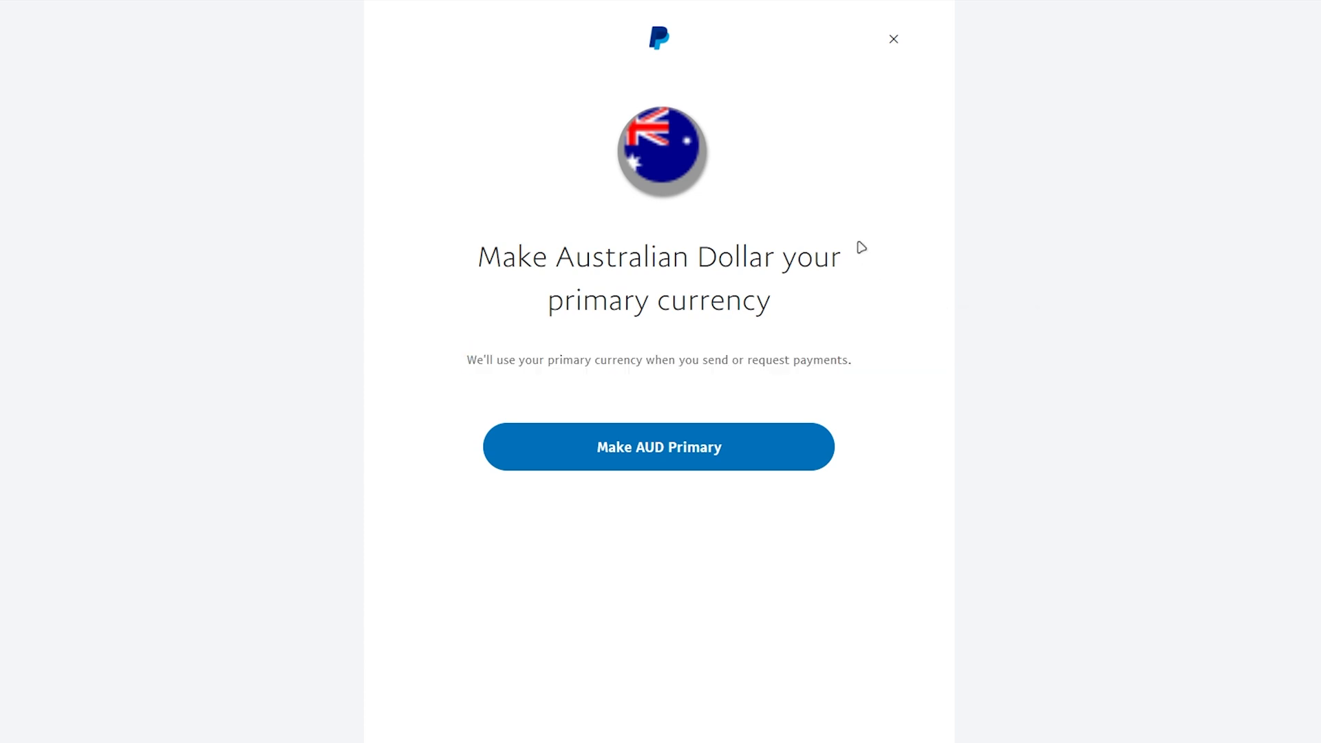
{"action": "mouse_move", "coordinate": [834, 270]}
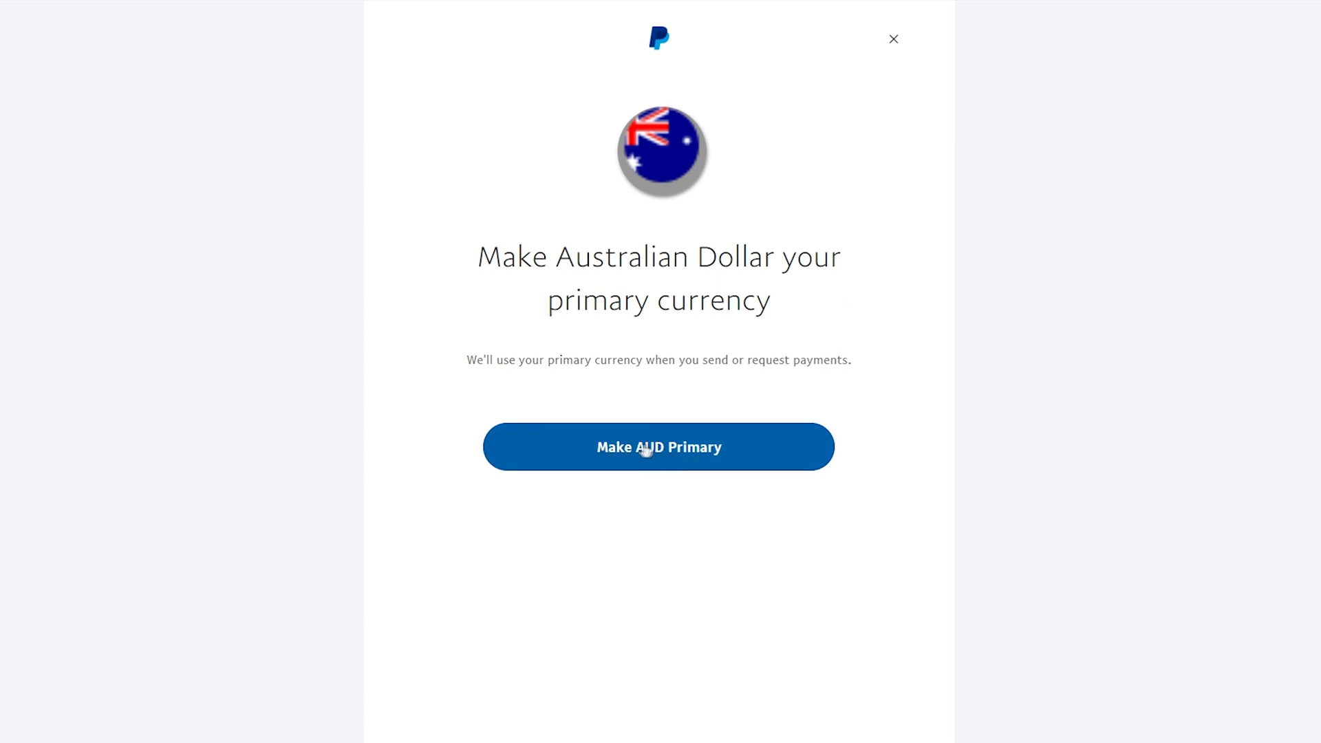
{"action": "mouse_move", "coordinate": [767, 451]}
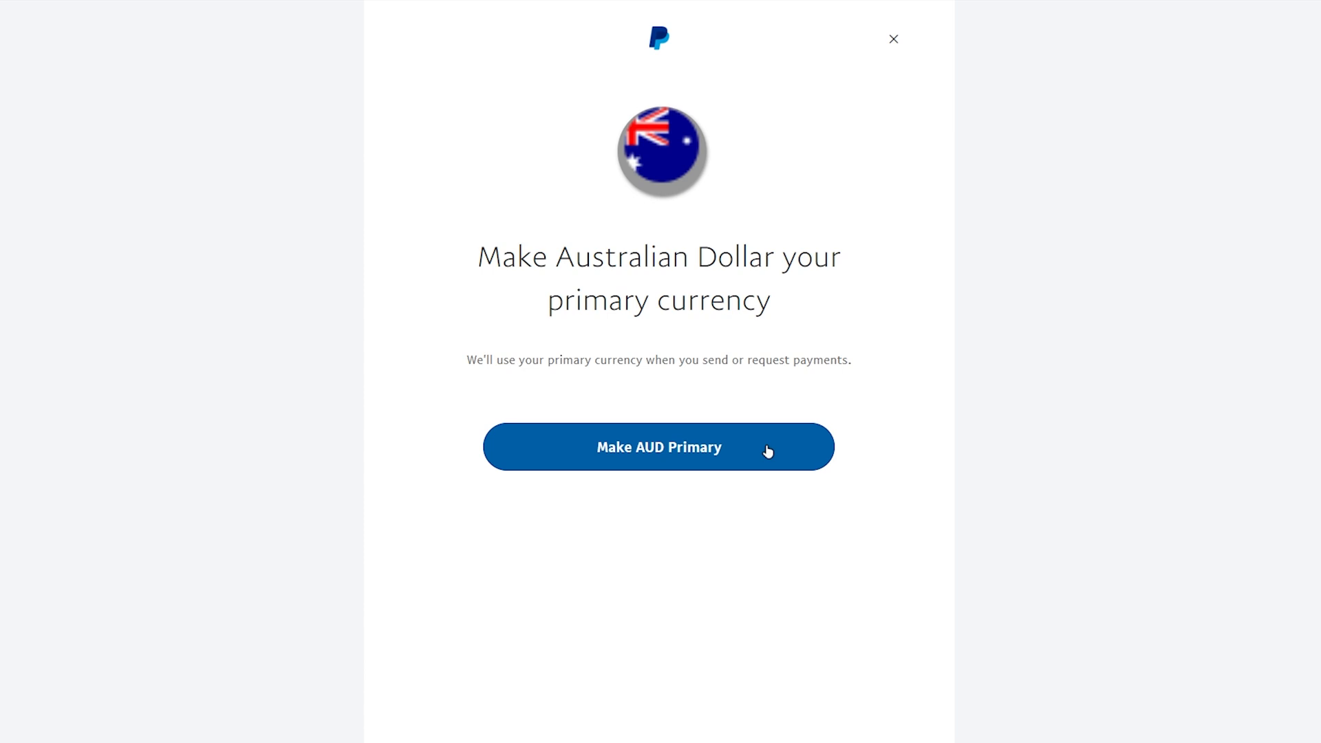